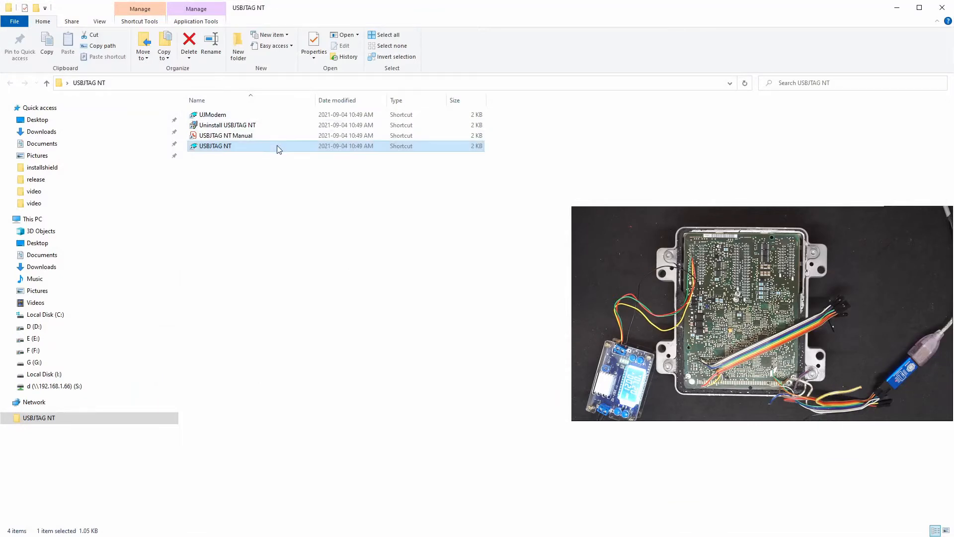
Launch the USBJTAG NT shortcut so u-Link NT connects to the MC68F375 with 256KB CMFI flash.
double_click(214, 146)
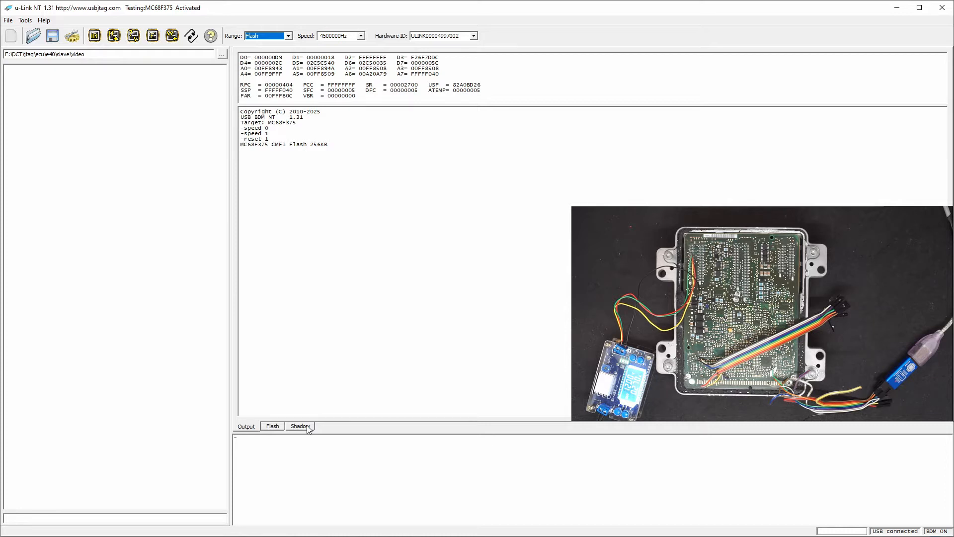
Read the MC68F375 CMFI flash and shadow memory, reviewing the shadow and then flash data.
click(272, 425)
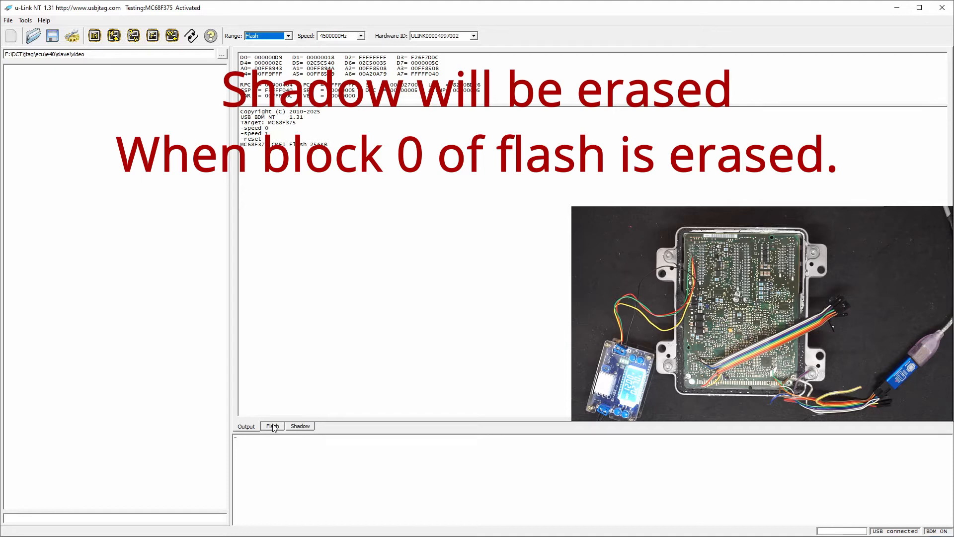
click(300, 426)
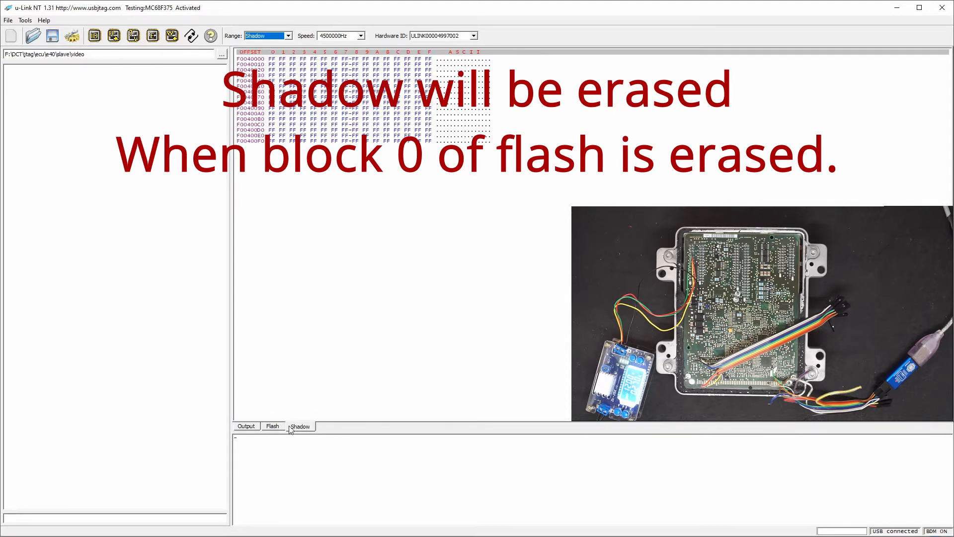
click(272, 426)
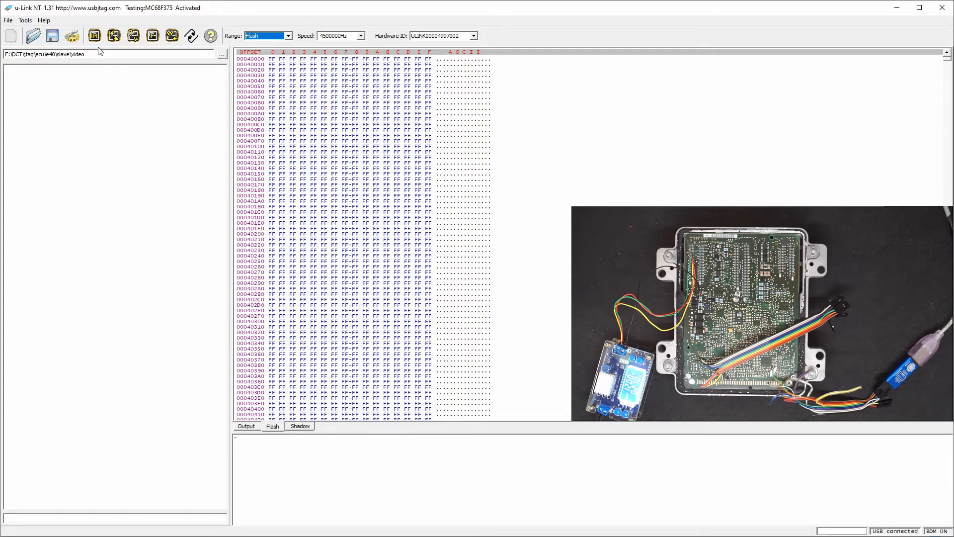
click(114, 35)
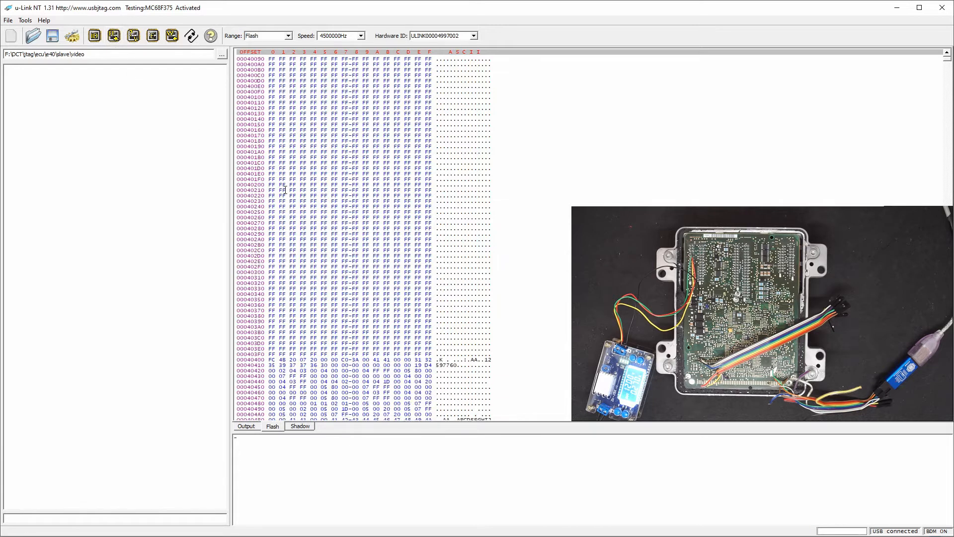
scroll(down, 3)
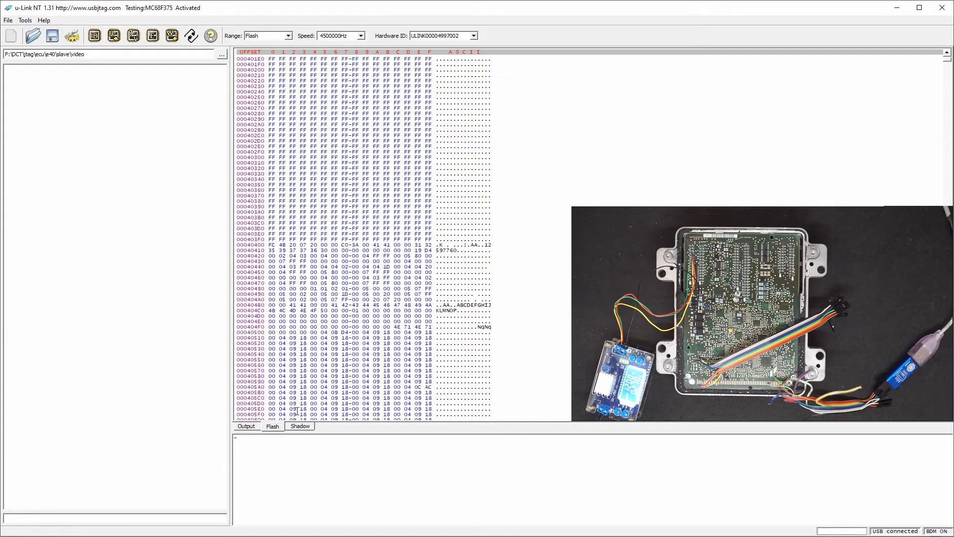
click(114, 36)
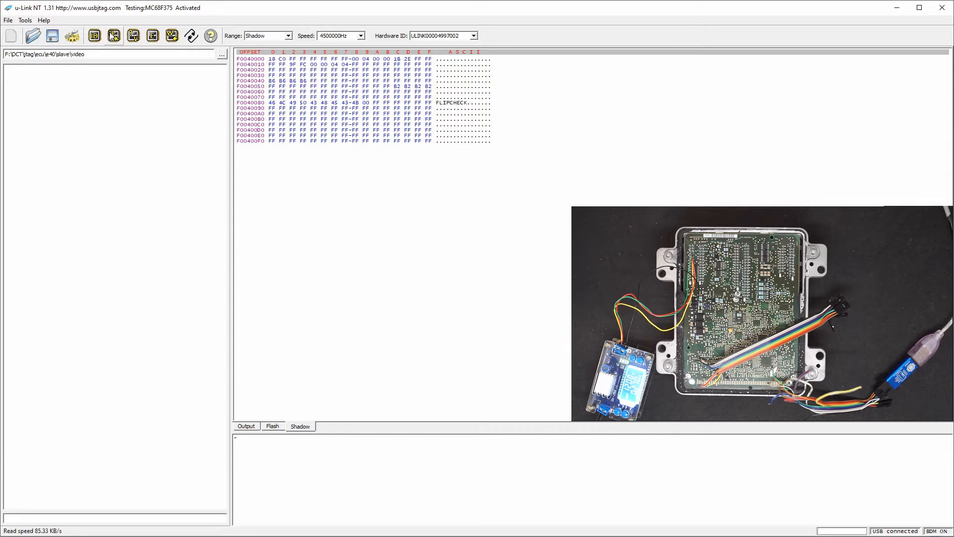
click(273, 425)
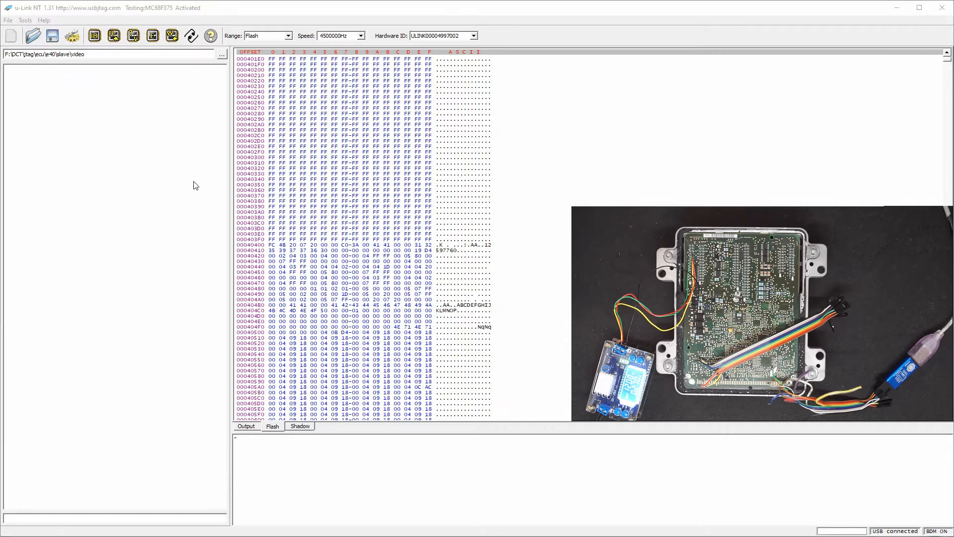
Save the flash backup as main.bin in the video folder.
click(52, 36)
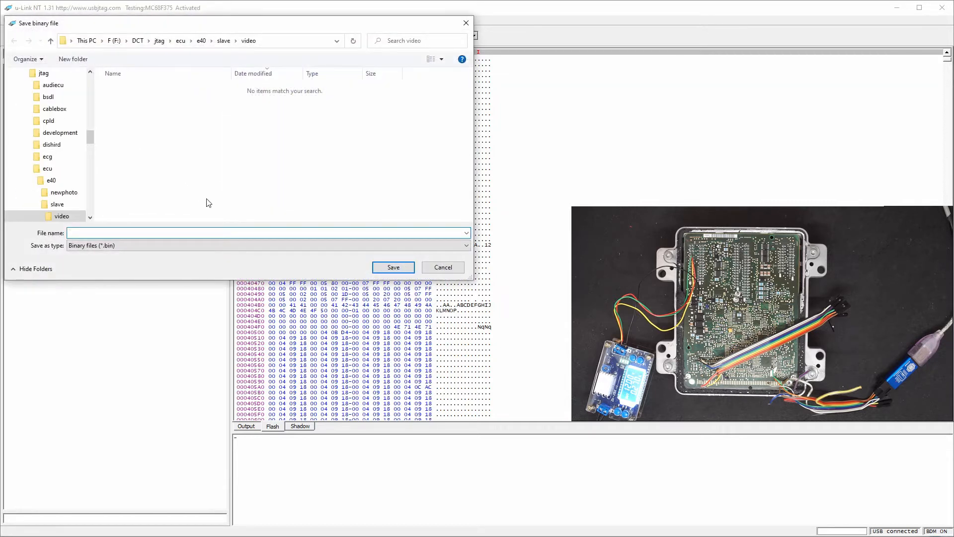
text(main)
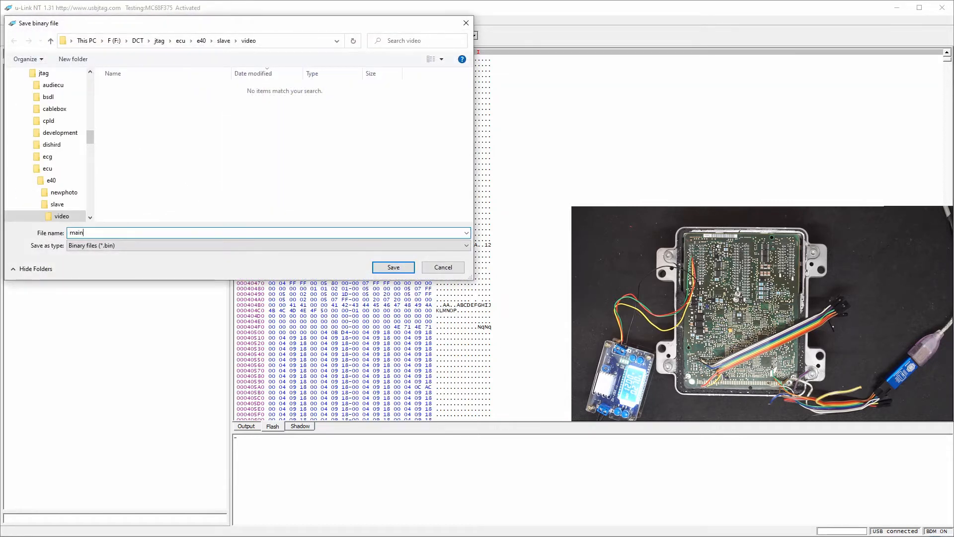
click(393, 267)
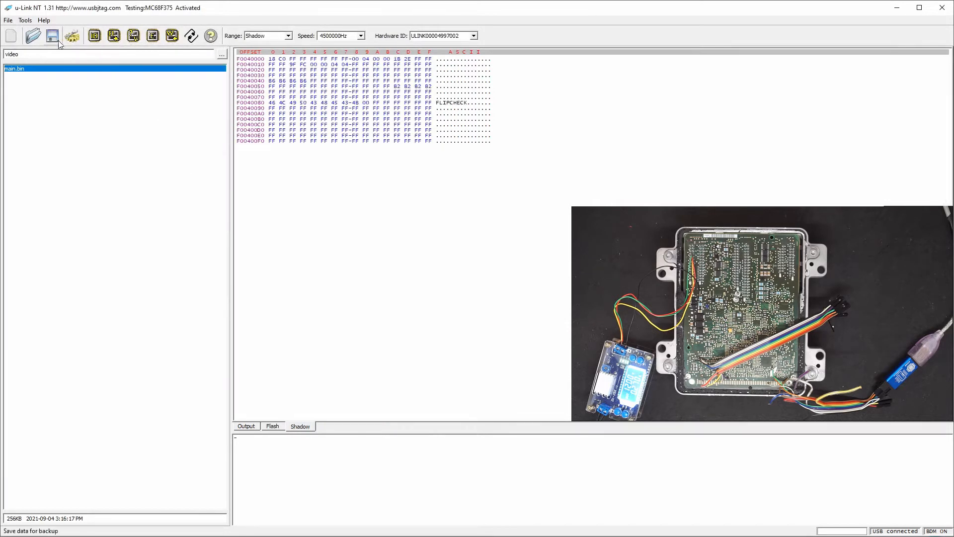
Save the shadow backup as shadow.bin and check the log for both saves.
click(52, 35)
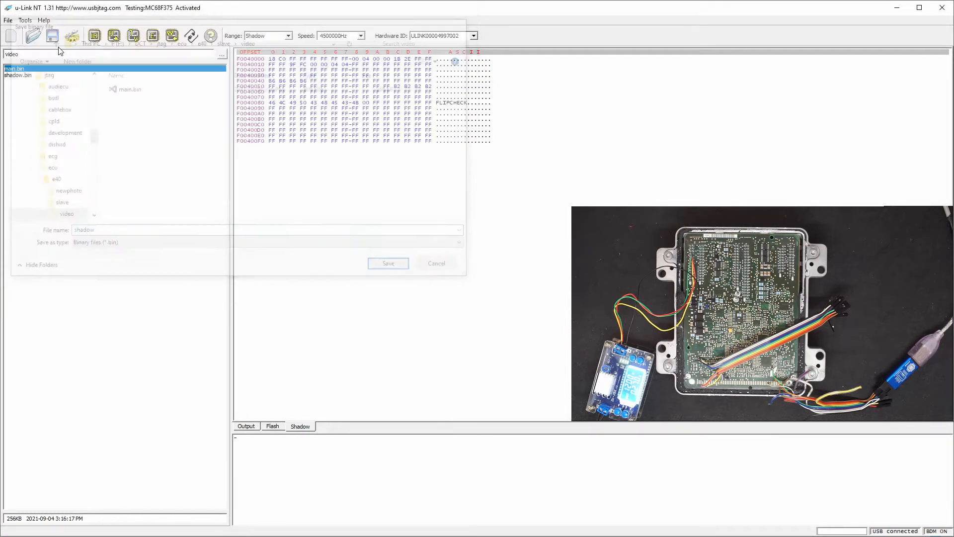
click(388, 263)
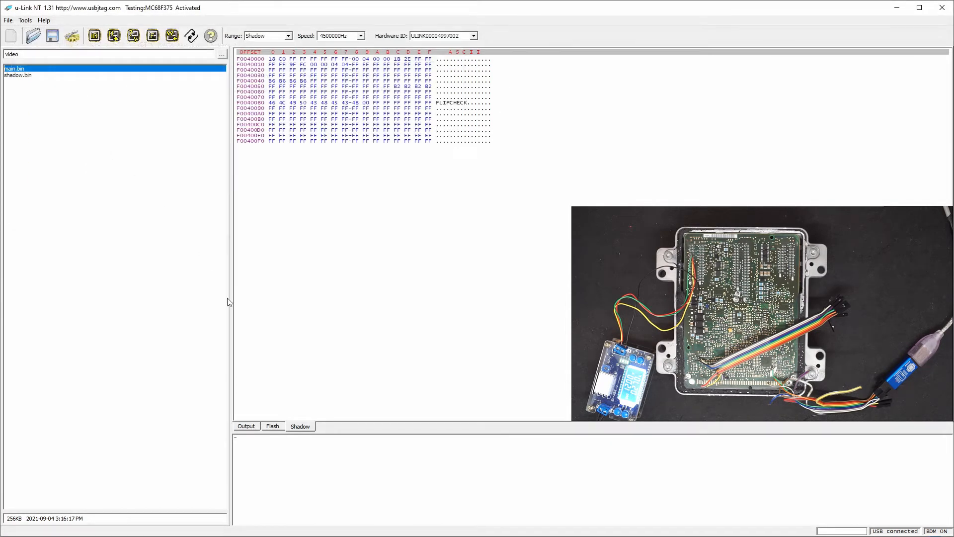
click(246, 426)
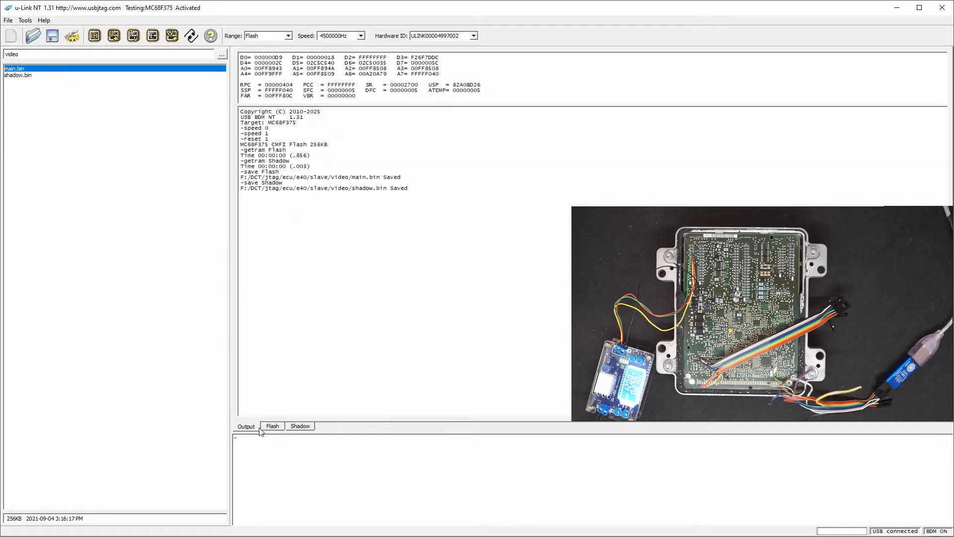
Erase the MC68F375 flash after confirming the warning; the log shows about seven seconds.
click(272, 425)
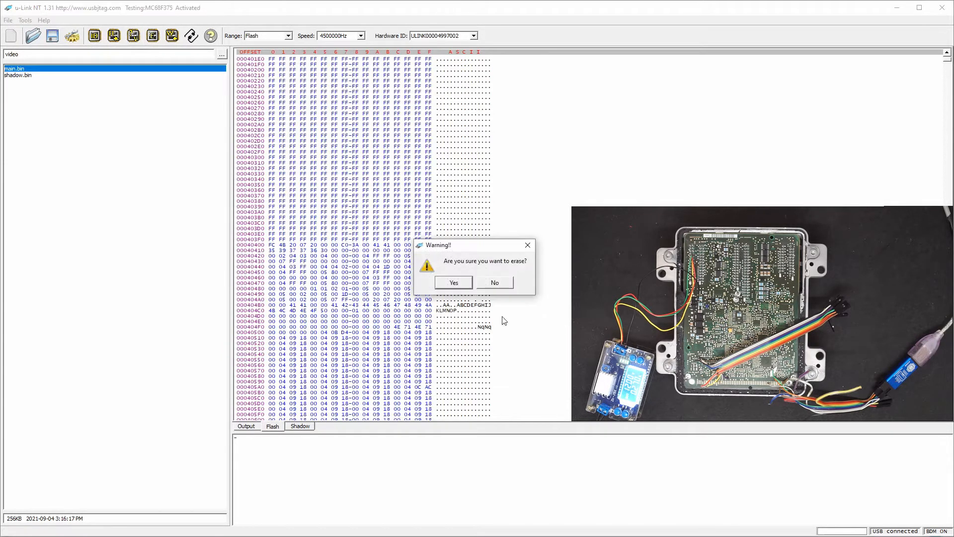
click(454, 282)
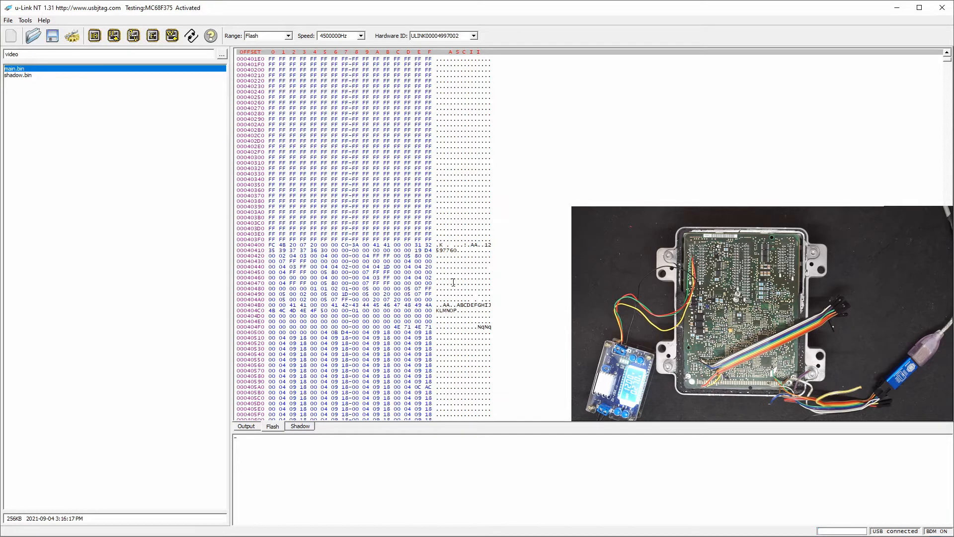
click(246, 425)
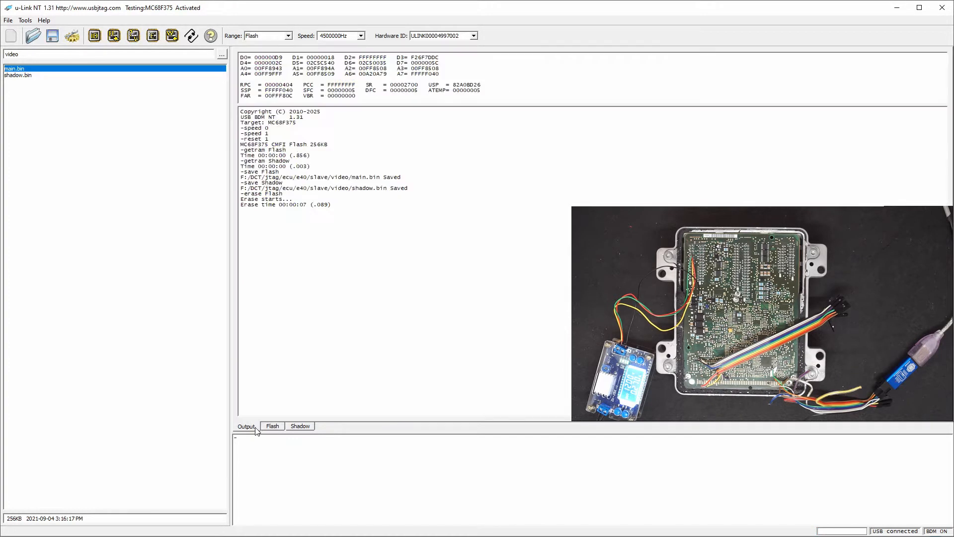
Reread the ECU and compare flash and shadow, both all FF and OK.
click(115, 36)
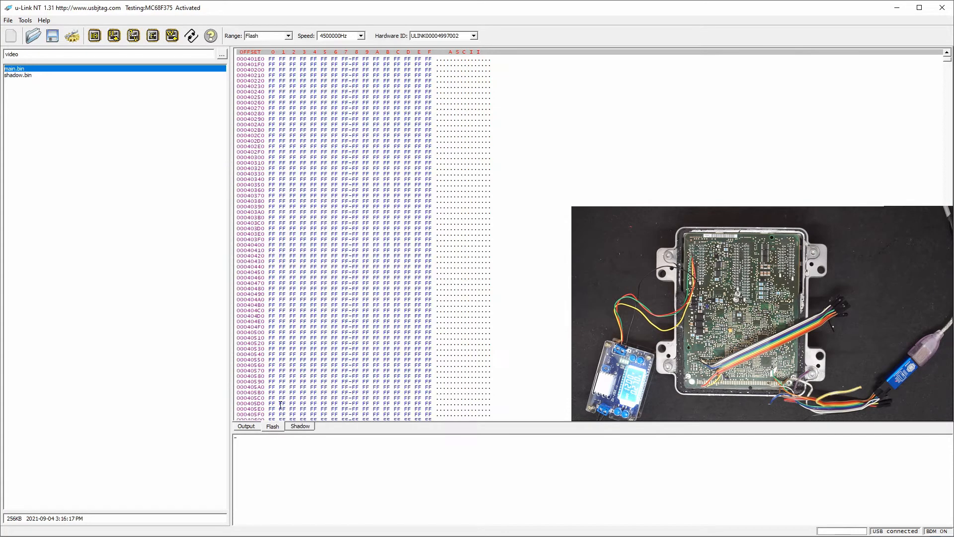
mouse_move(209, 350)
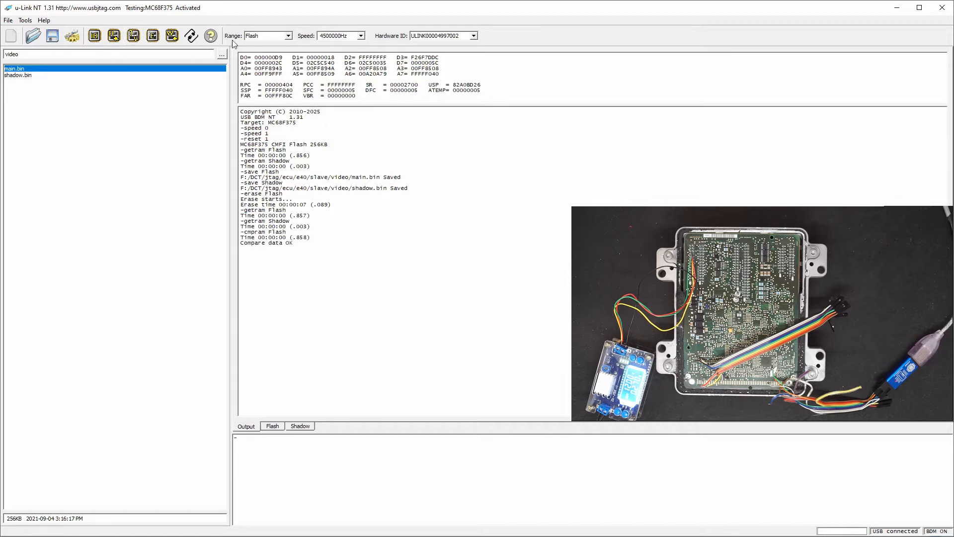
click(266, 36)
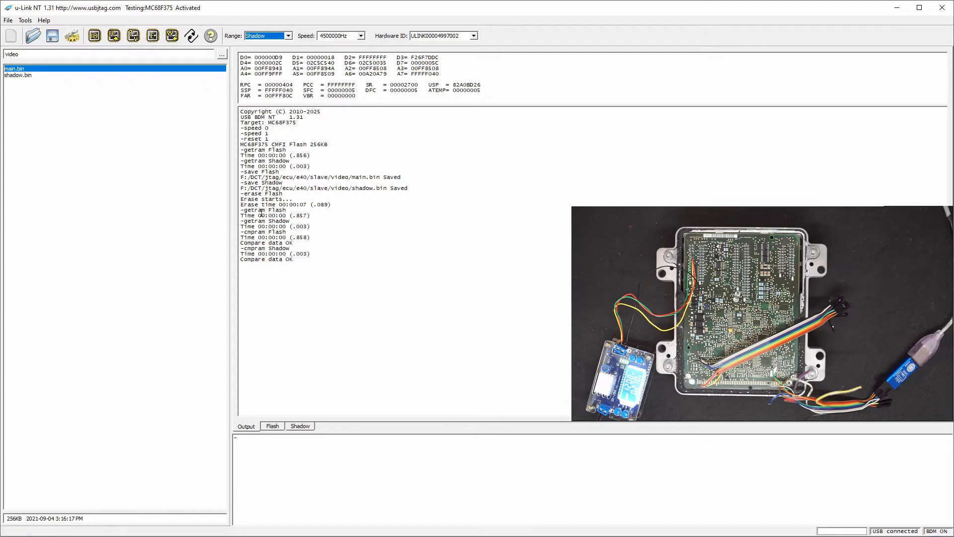
click(301, 426)
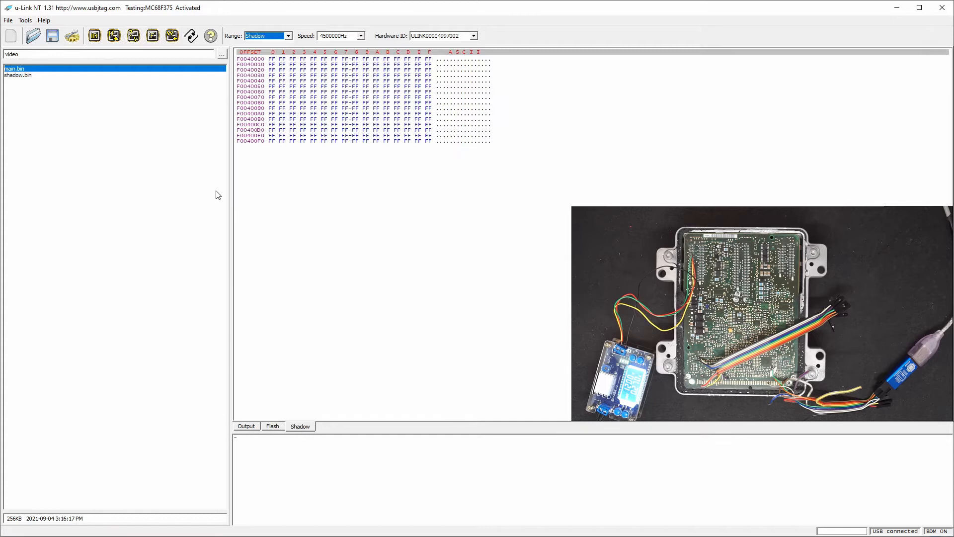
Load main.bin and shadow.bin, then erase and program the flash until 'Program pass'.
click(18, 75)
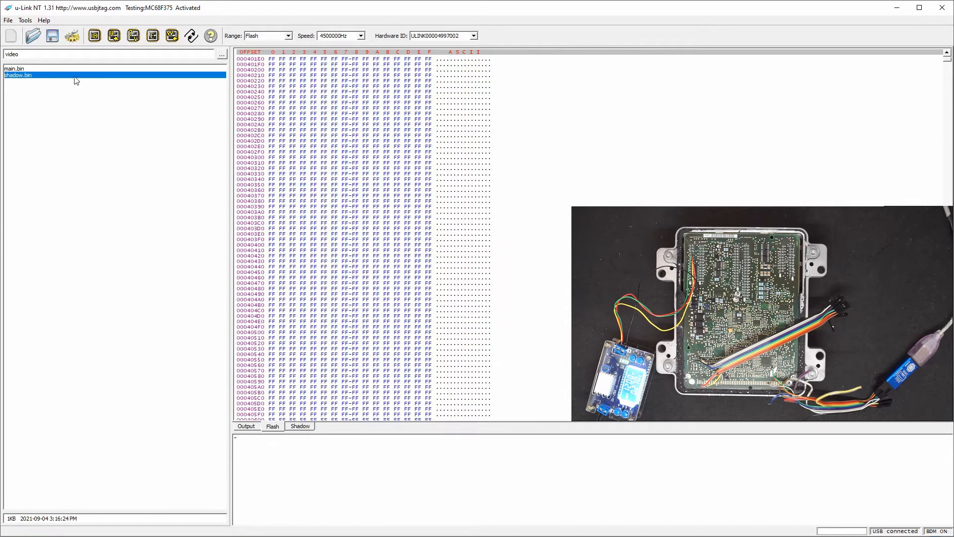
click(14, 68)
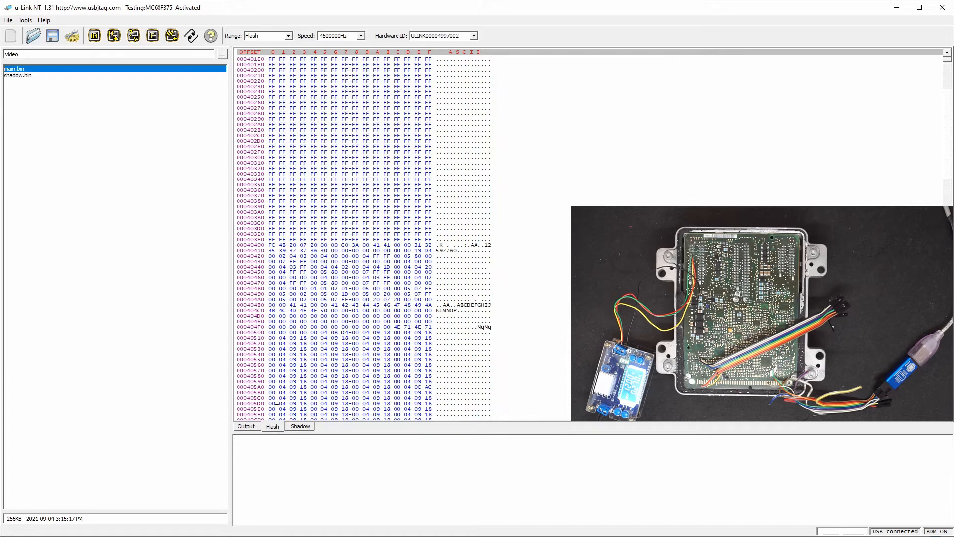
click(172, 34)
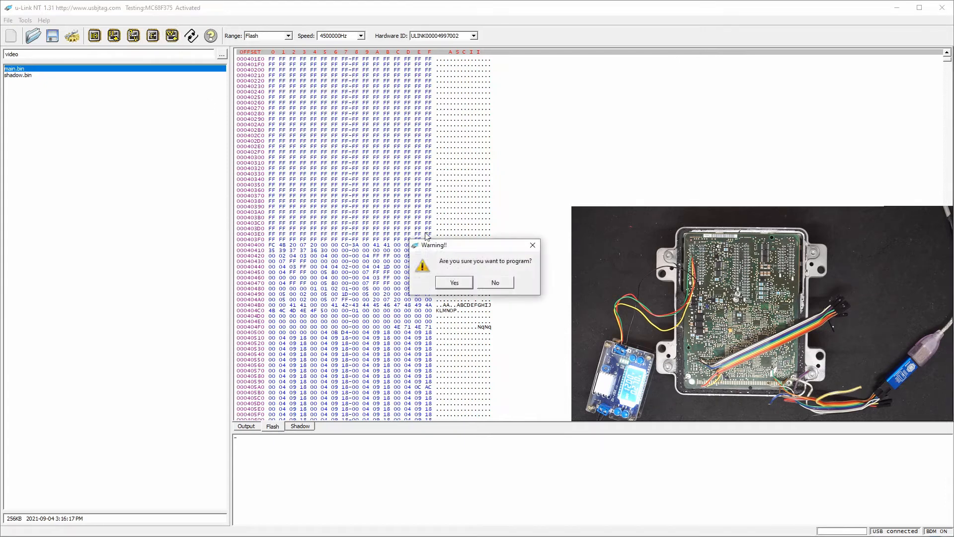
click(453, 282)
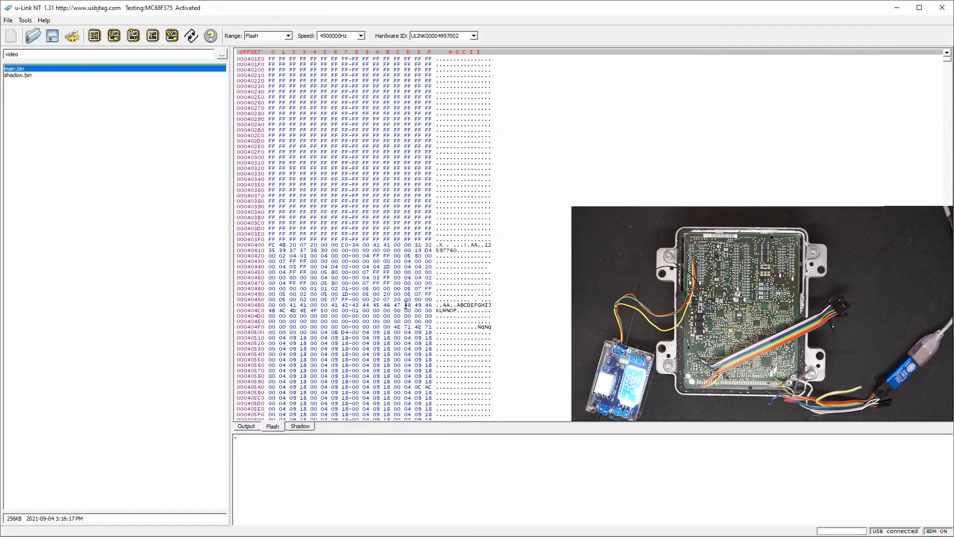
click(246, 426)
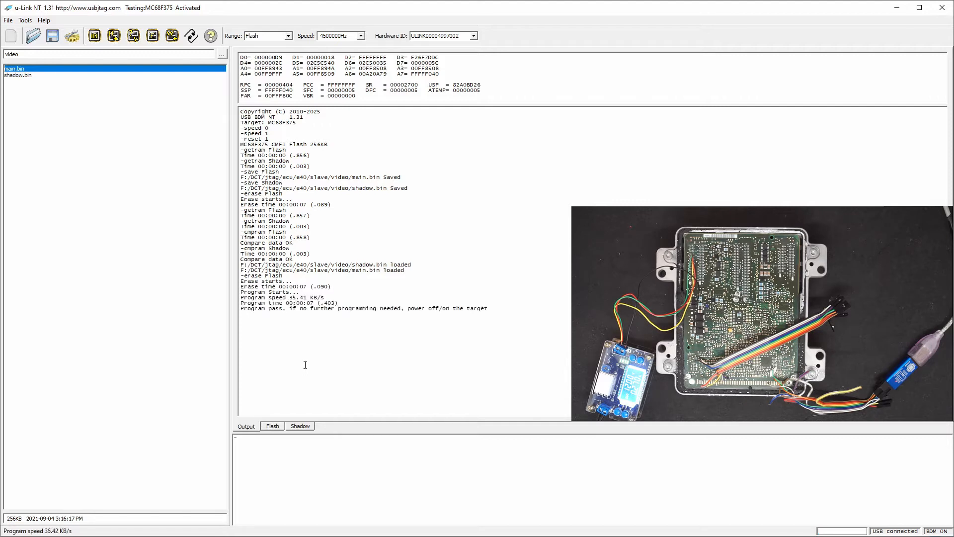
Verify flash (OK) and shadow (fails at F0040000) against the loaded images.
click(299, 426)
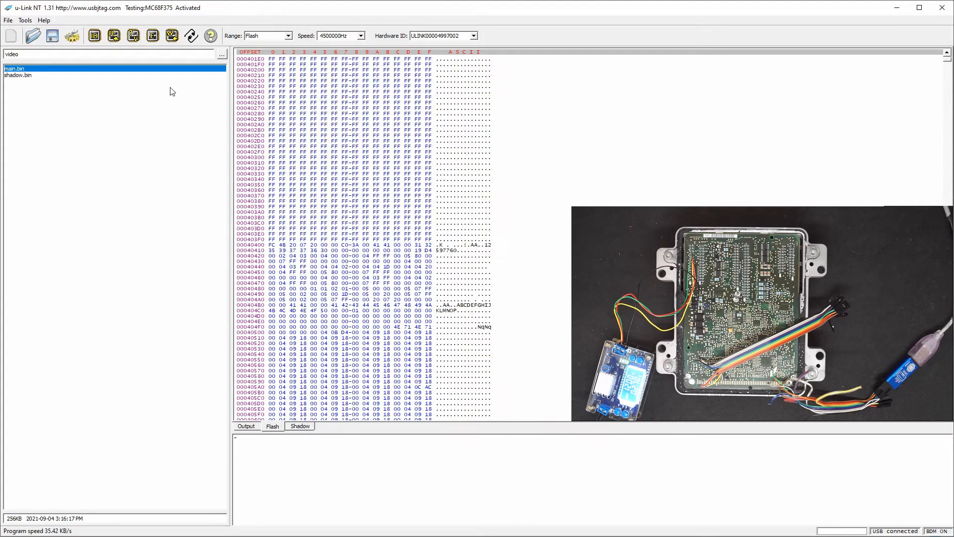
click(246, 426)
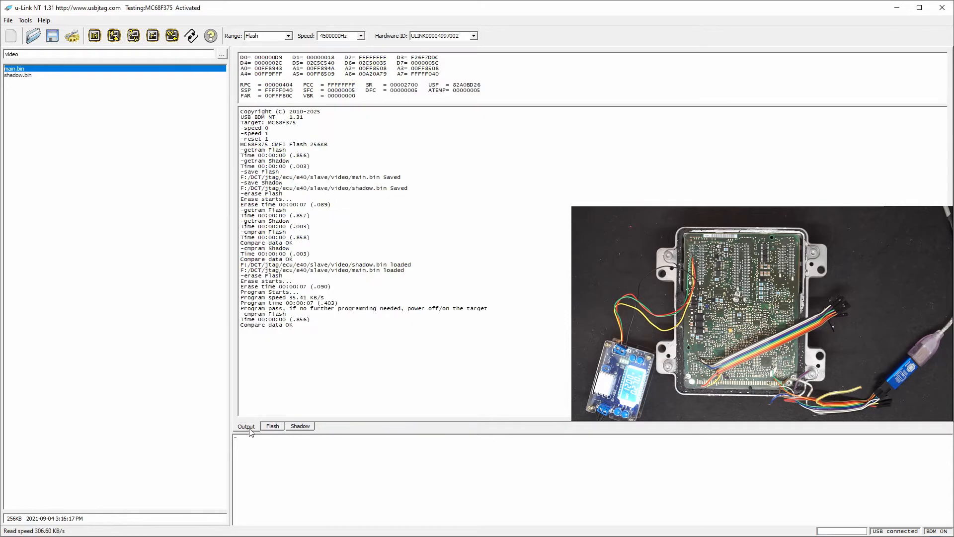
click(299, 426)
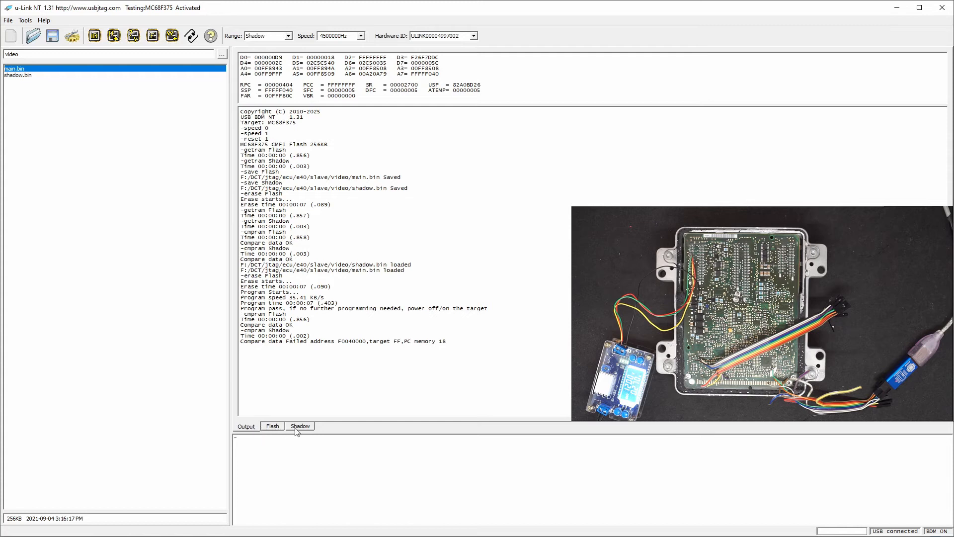
click(300, 426)
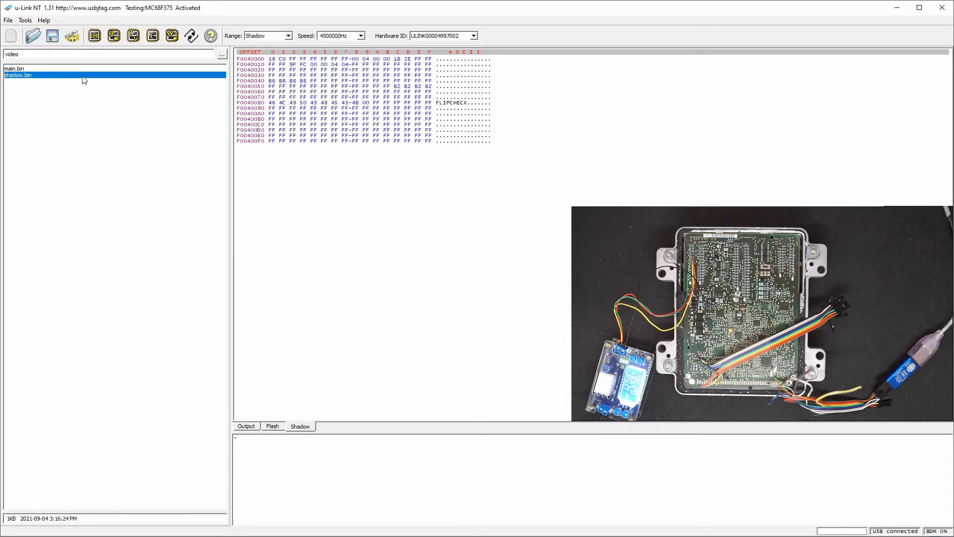
mouse_move(195, 64)
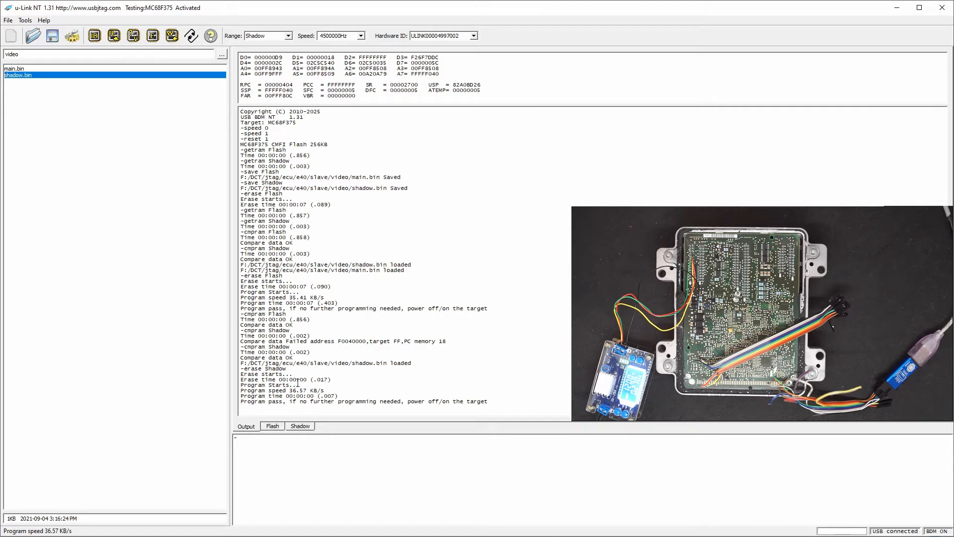
Verify the reprogrammed shadow, then set Range to Flash and verify flash; both OK.
click(133, 35)
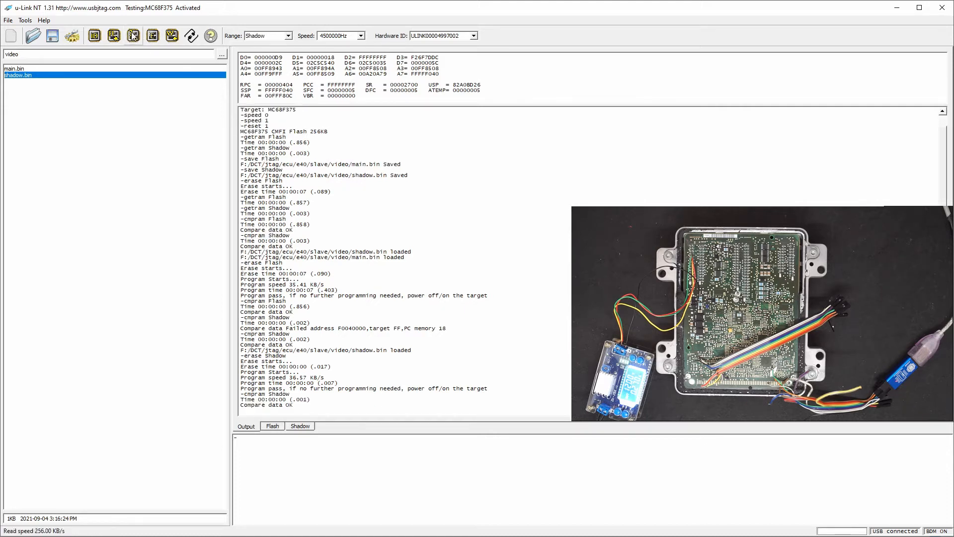
click(287, 36)
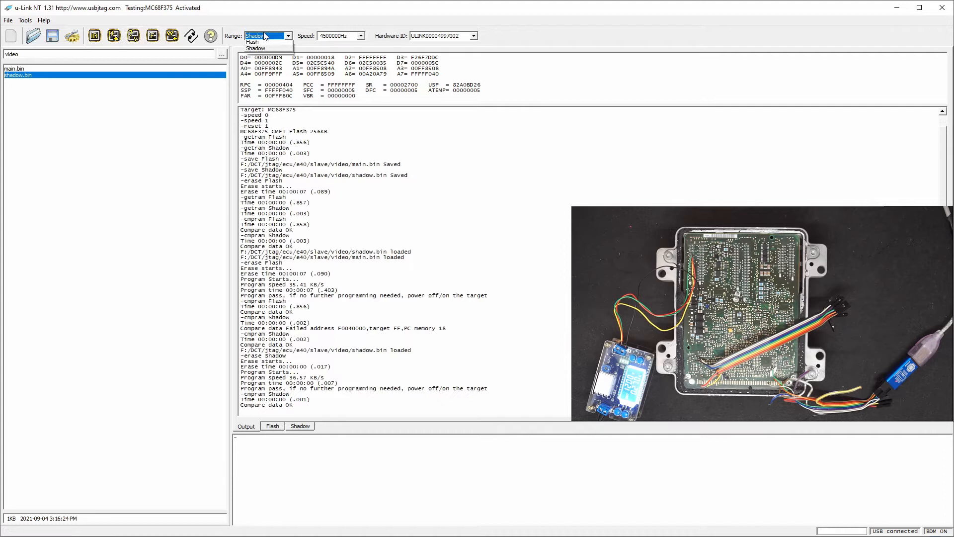
click(252, 41)
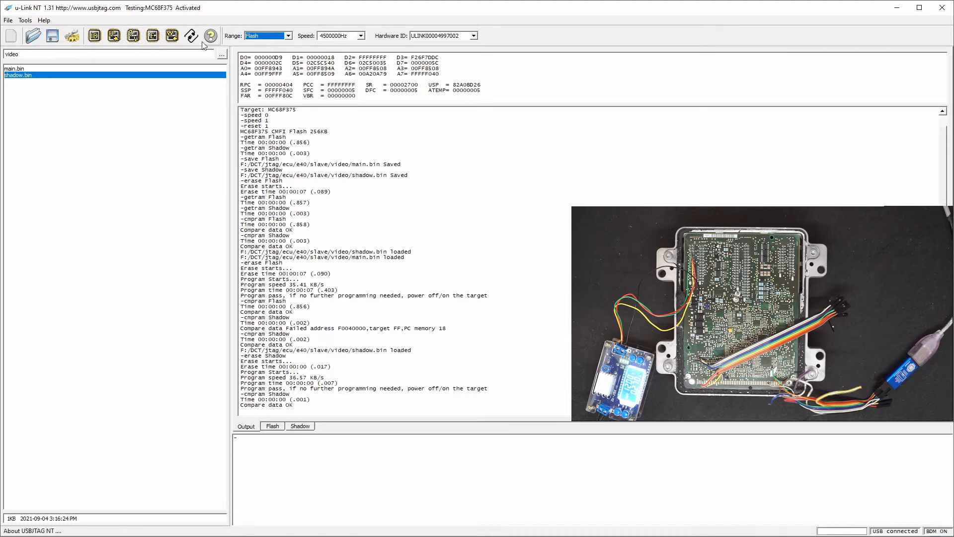
click(133, 36)
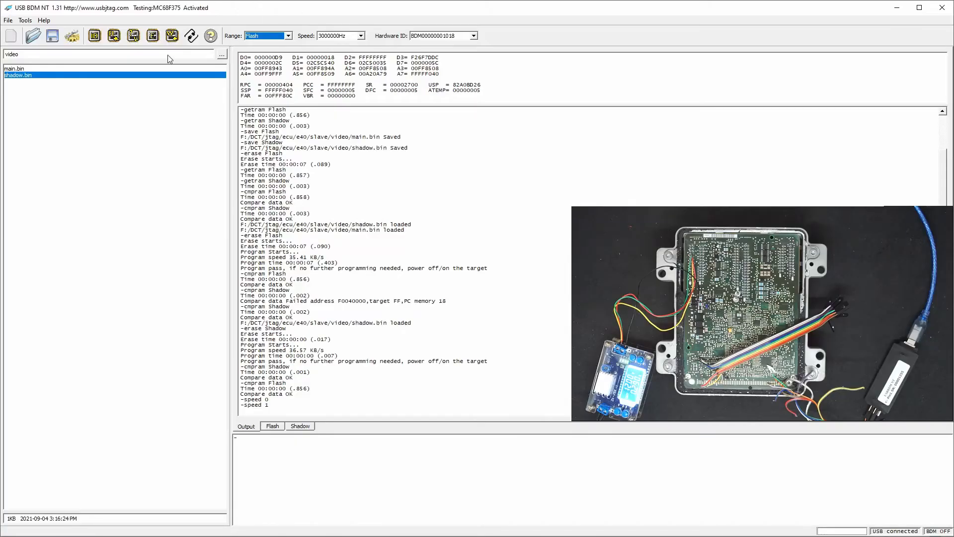
Connect and reset the MC68F375, then verify flash against the loaded image: data OK.
click(94, 36)
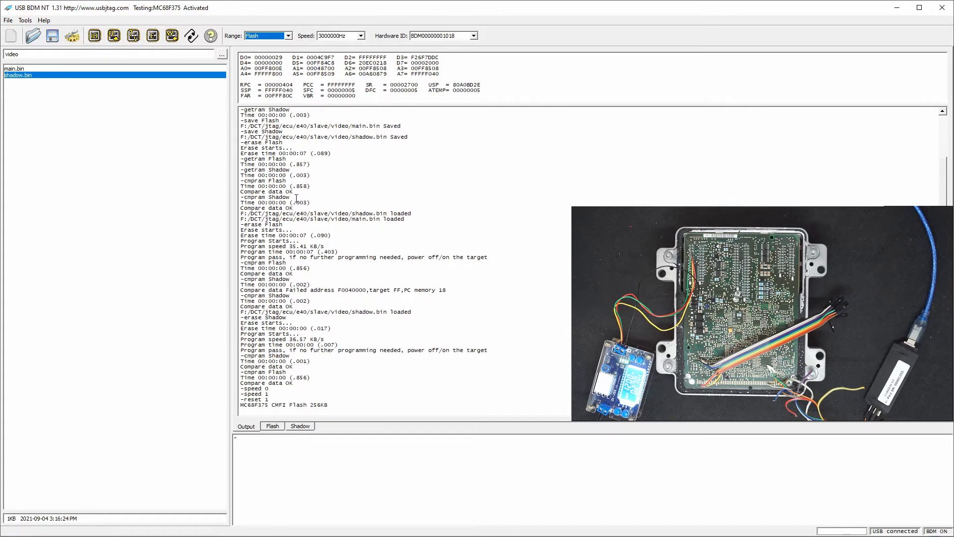
mouse_move(303, 279)
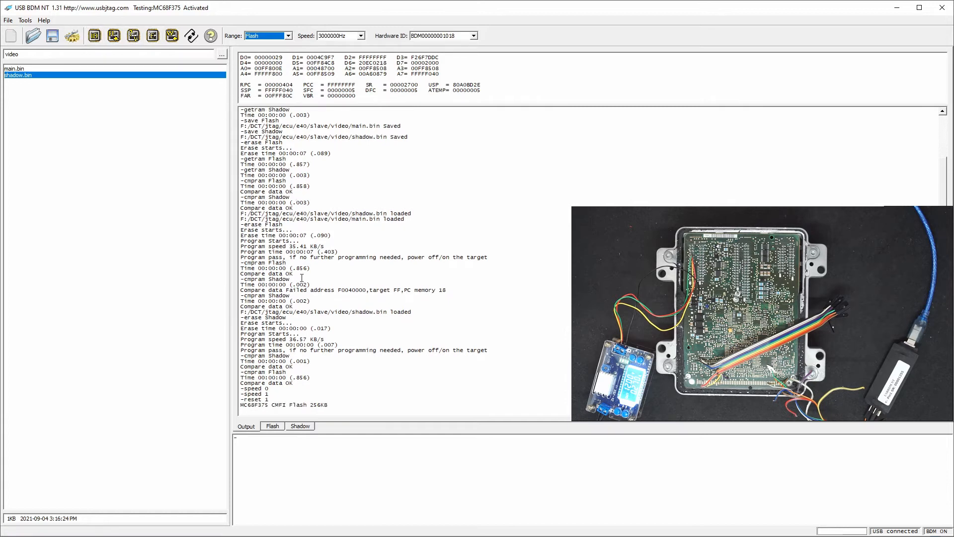
mouse_move(152, 88)
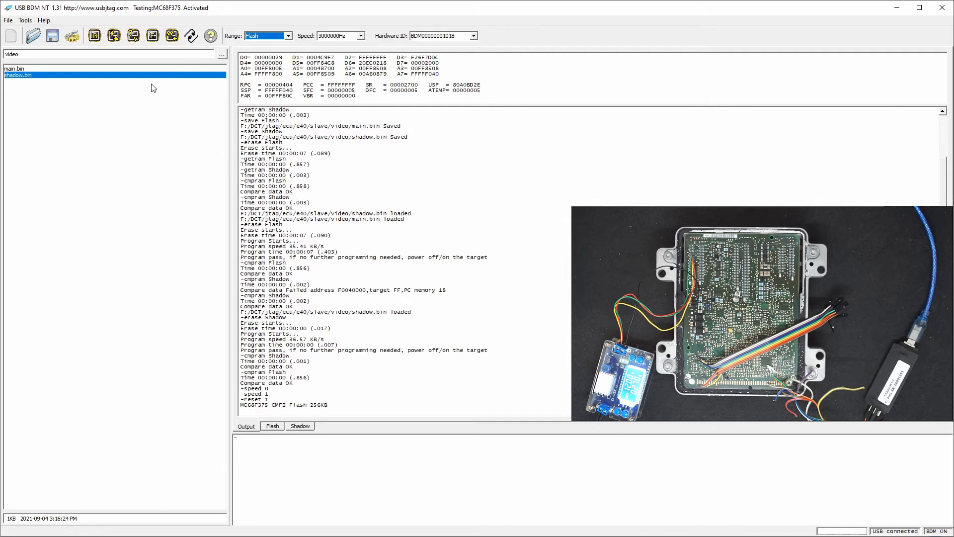
click(132, 35)
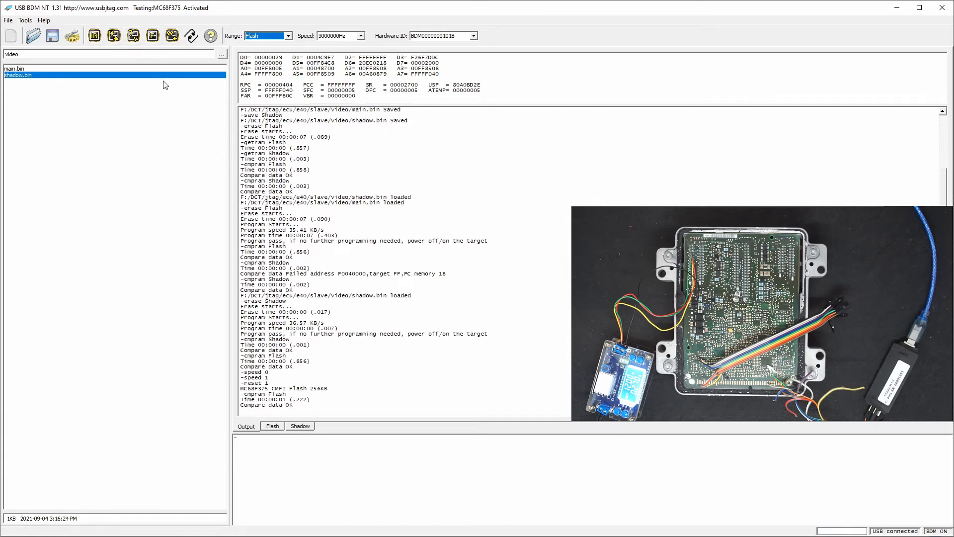
mouse_move(173, 57)
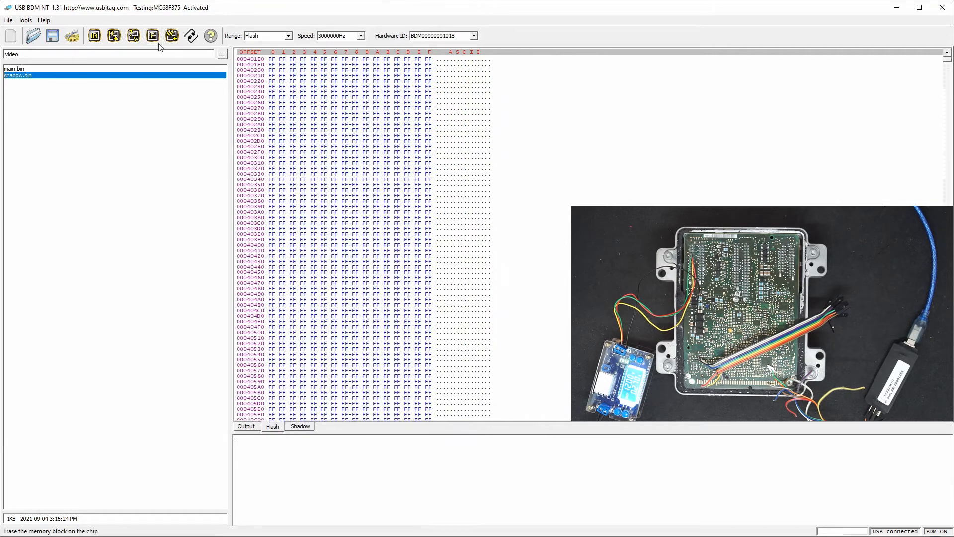
Erase the ECU flash with Range Flash, confirming the warning; erase takes about seven seconds.
click(154, 35)
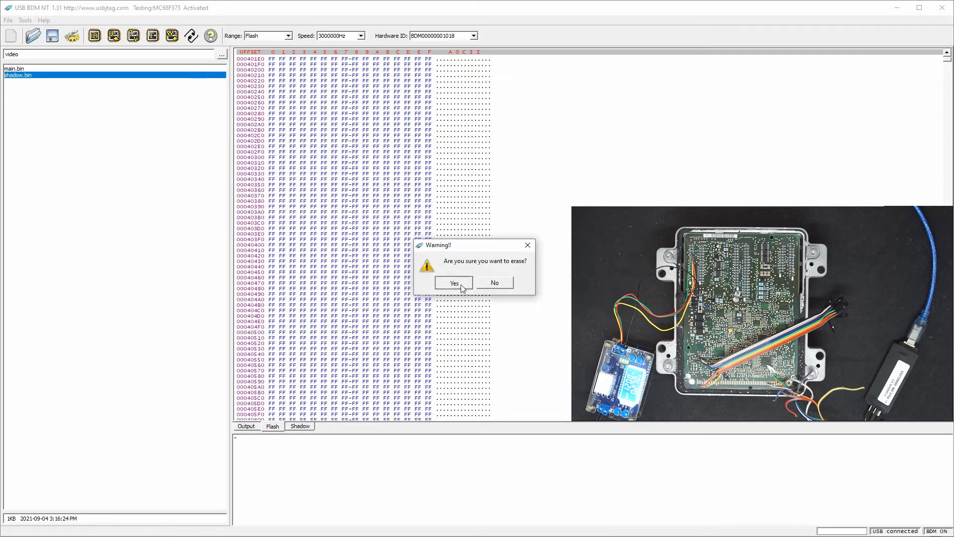
click(453, 282)
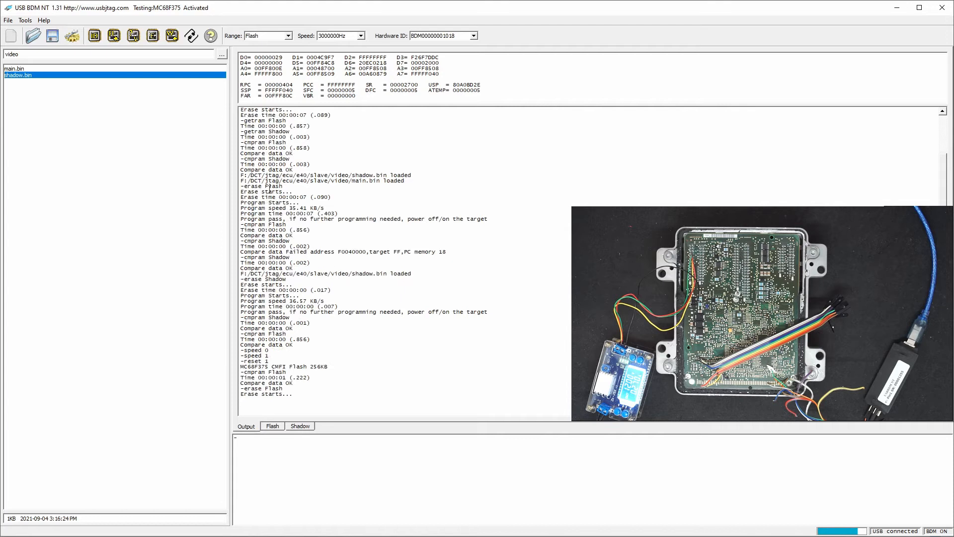
click(133, 35)
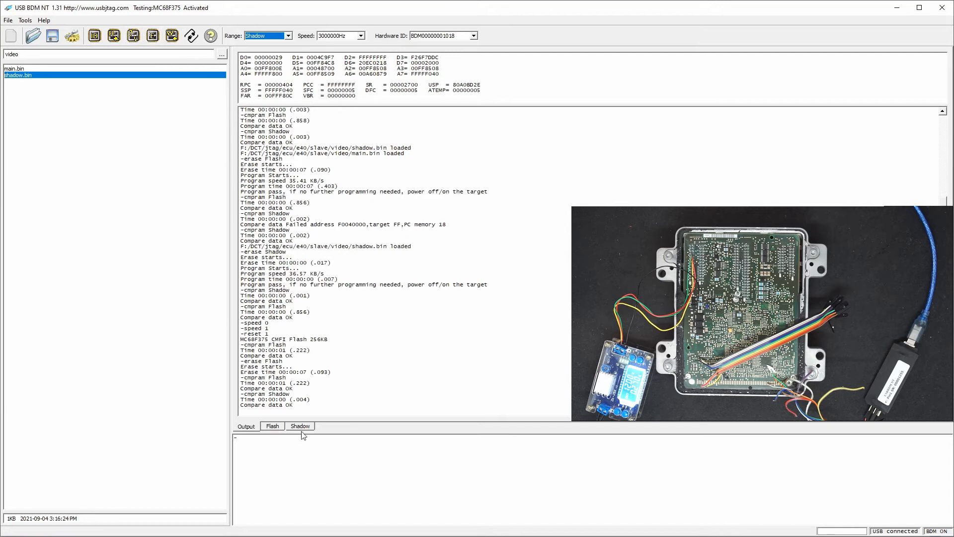
Inspect the loaded shadow and flash image hex data in USB BDM NT.
click(299, 426)
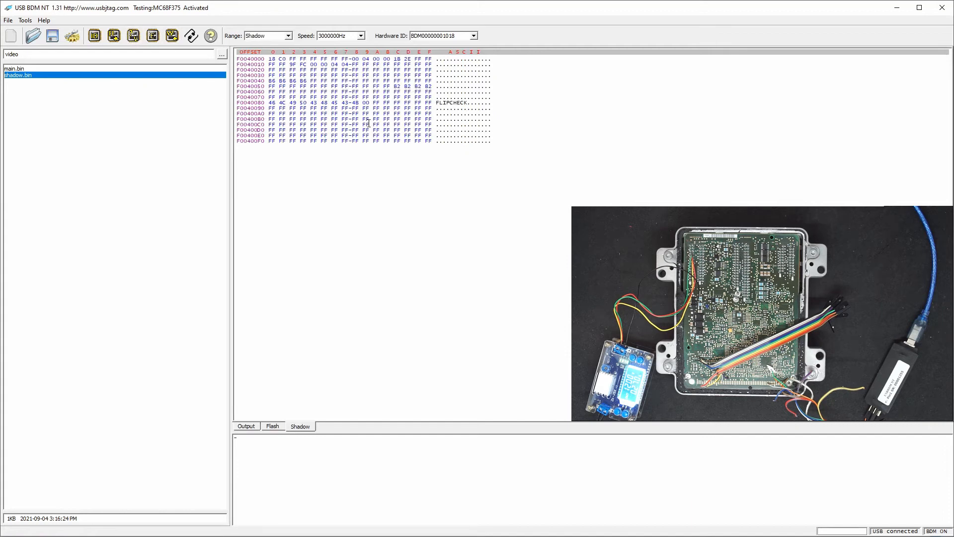
click(267, 35)
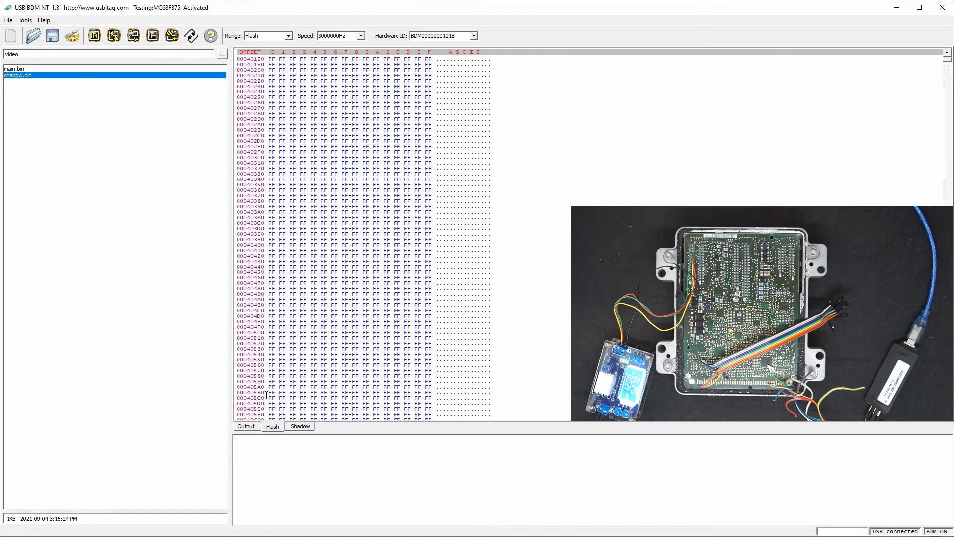
click(14, 68)
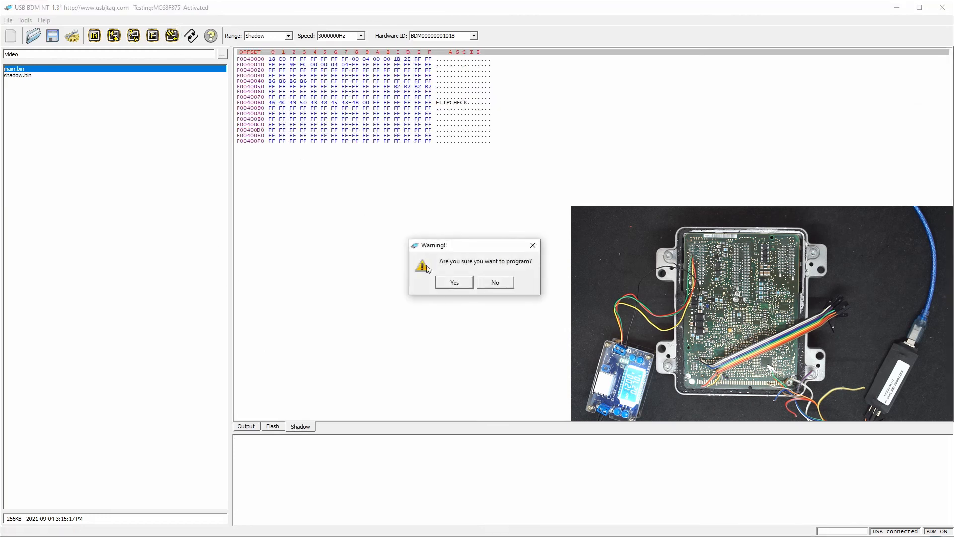
Confirm programming flash and shadow from main.bin and shadow.bin, then verify the flash.
click(453, 282)
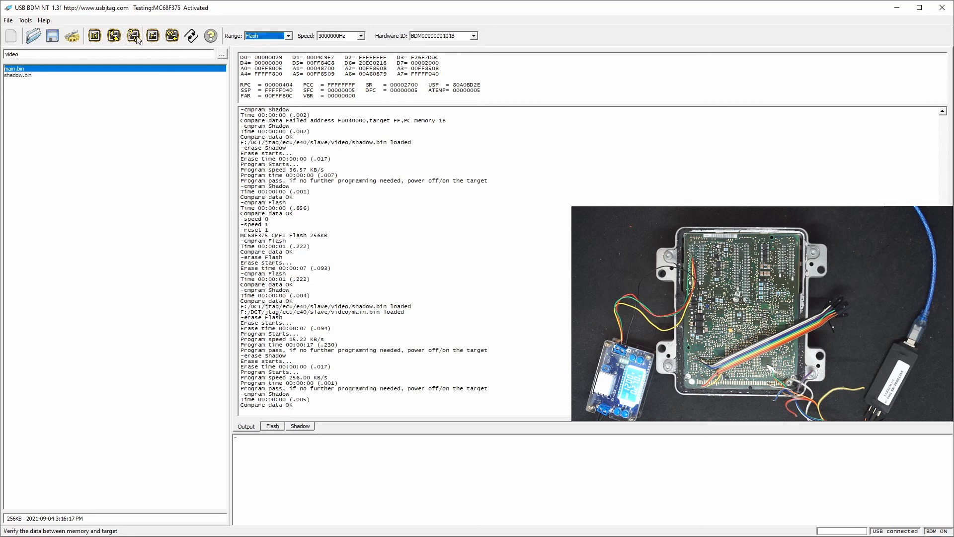
click(133, 35)
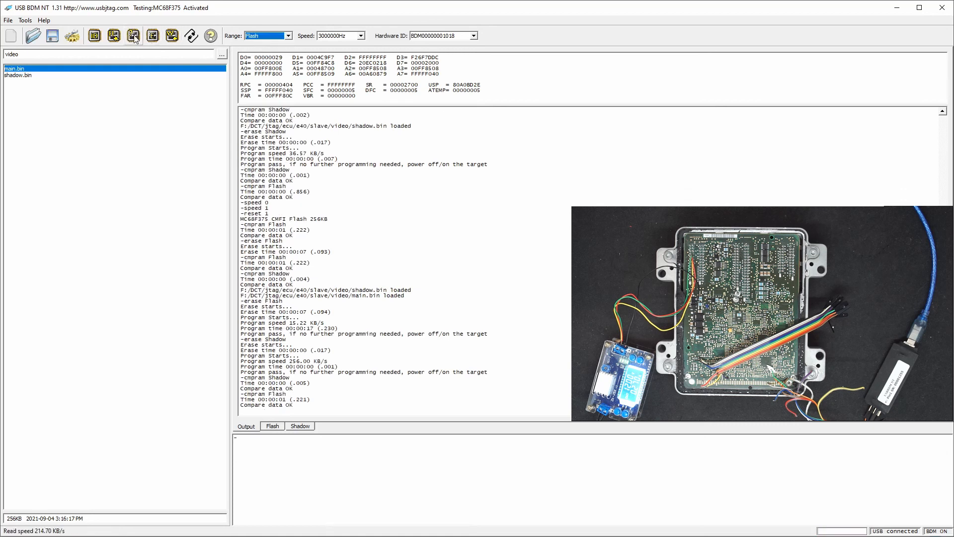